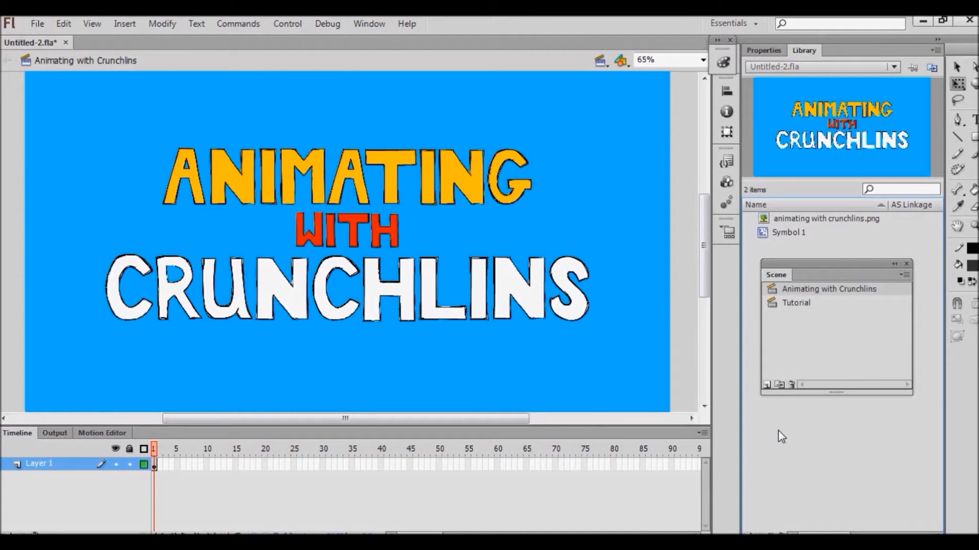
mouse_move(805, 309)
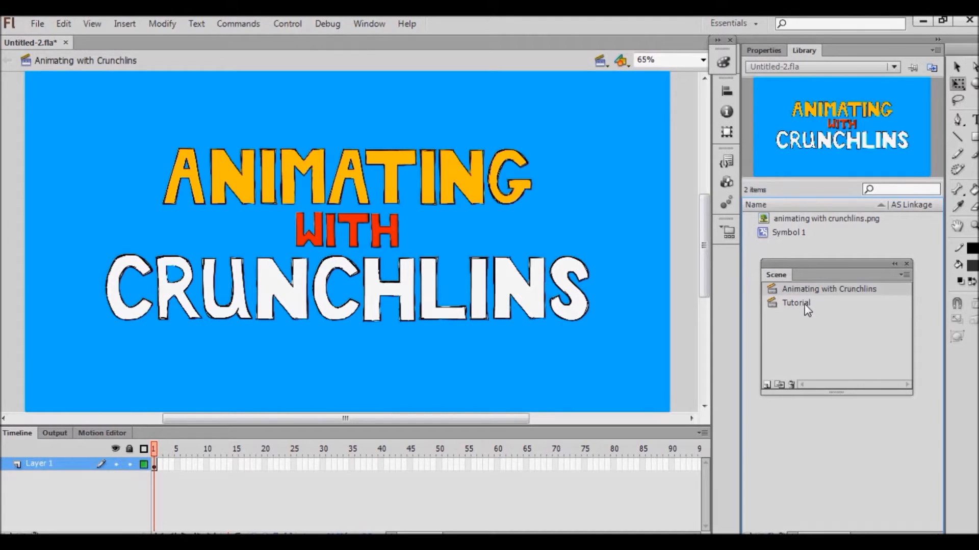
Switch to the Tutorial scene holding the cartoon character.
left_click(796, 303)
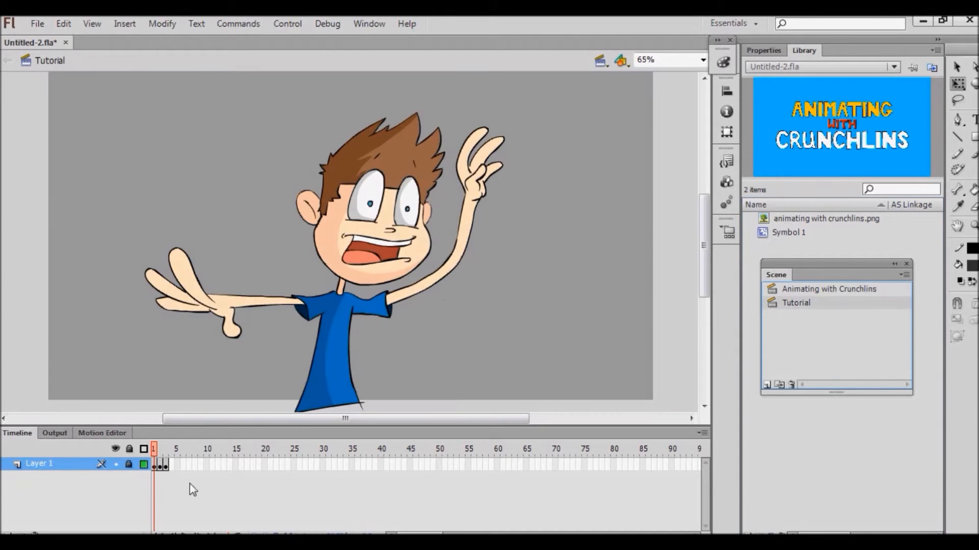
mouse_move(540, 194)
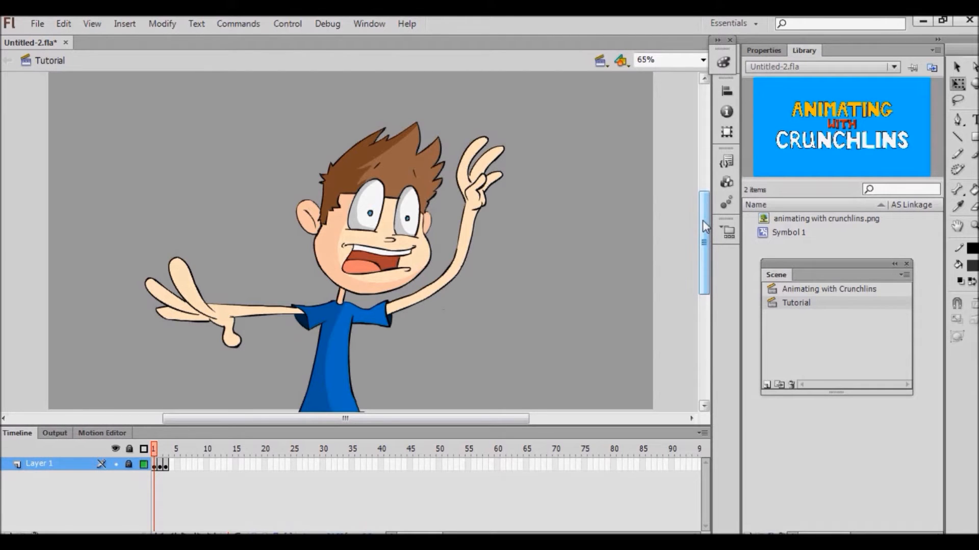
mouse_move(957, 226)
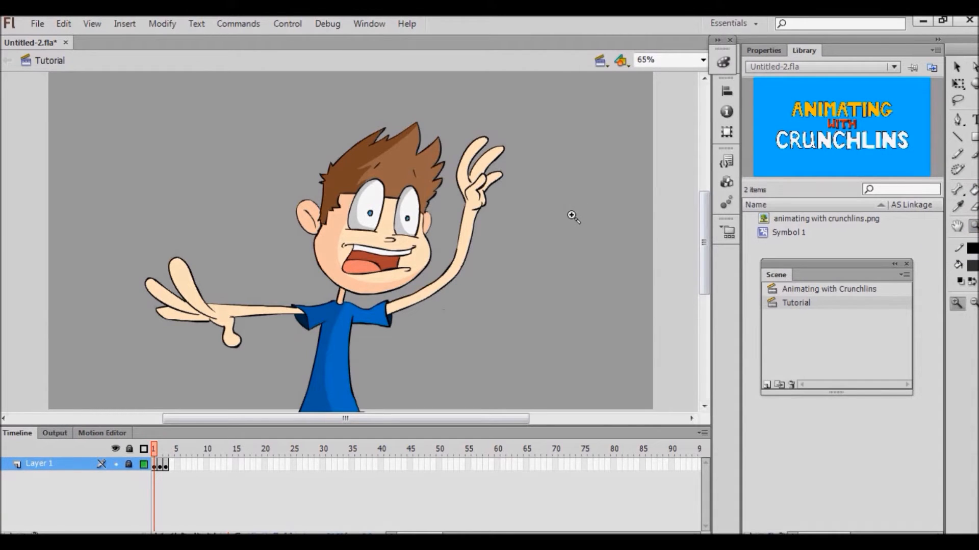
mouse_move(606, 235)
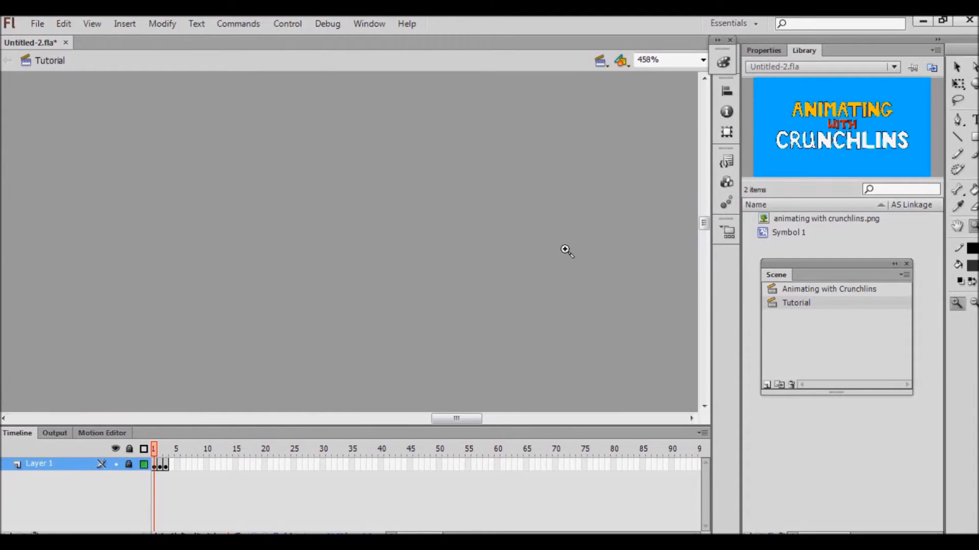
mouse_move(827, 262)
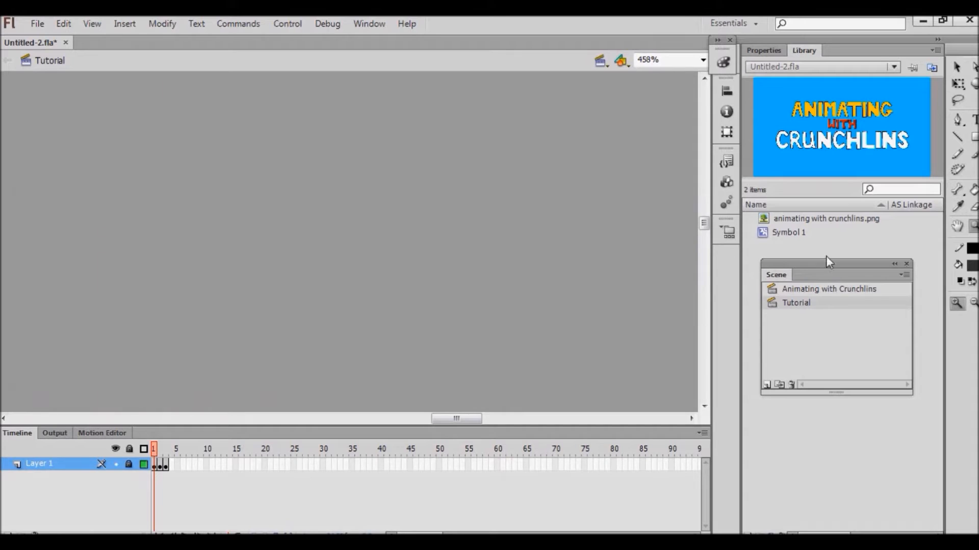
mouse_move(474, 302)
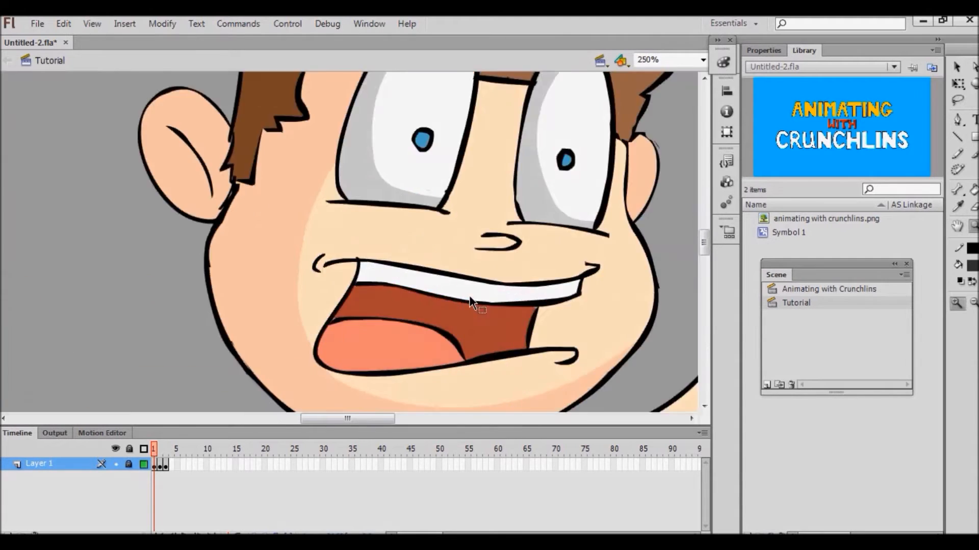
left_click(667, 59)
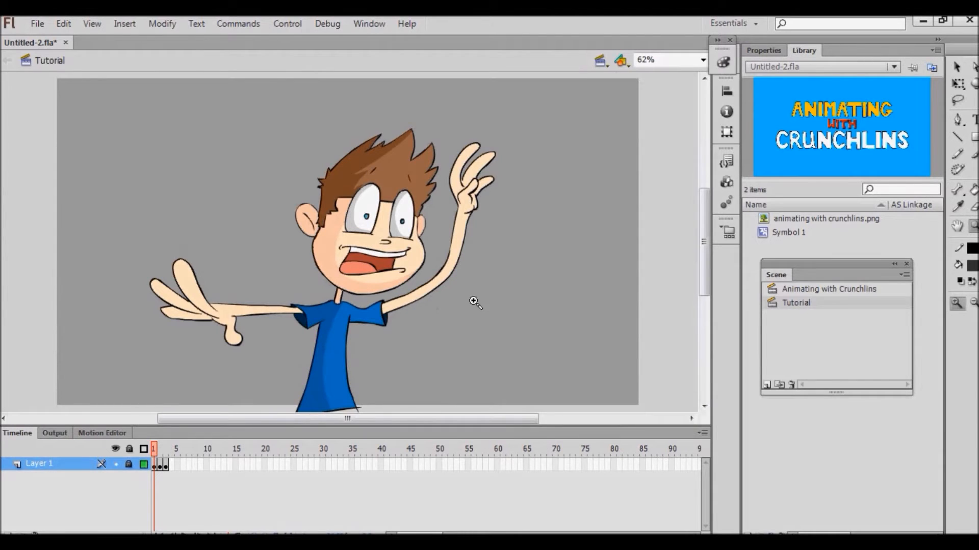
mouse_move(474, 232)
type("65")
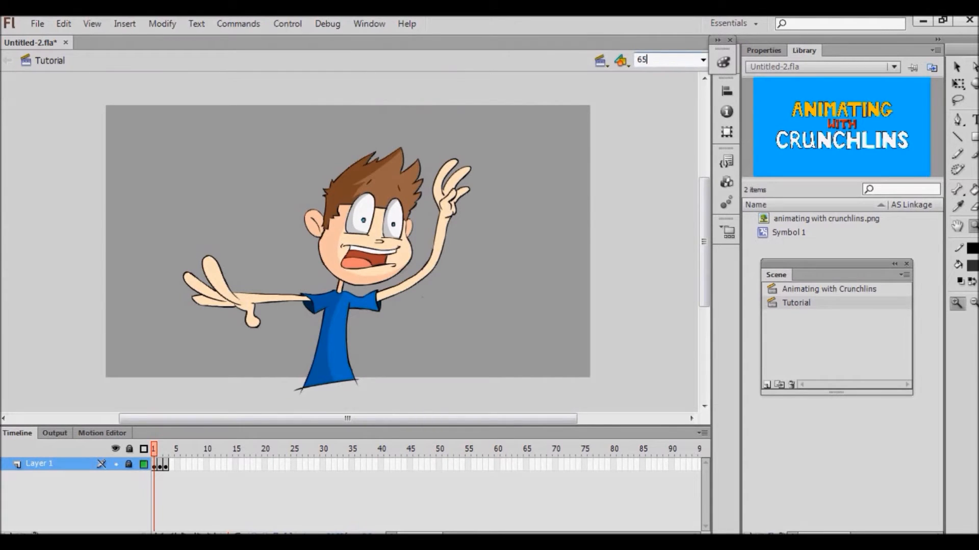
Apply the 65 percent magnification and select the zoom value for re-entry.
key("Return")
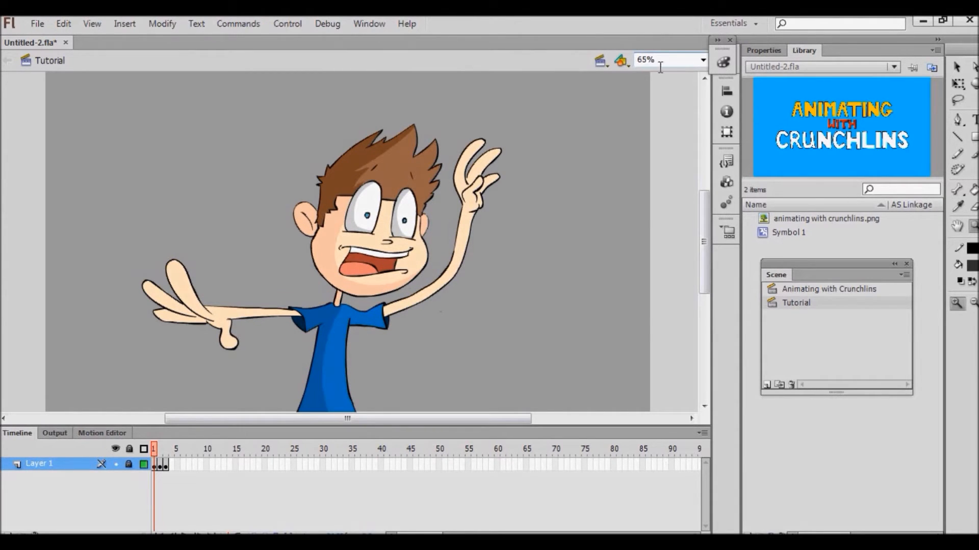
triple_click(646, 59)
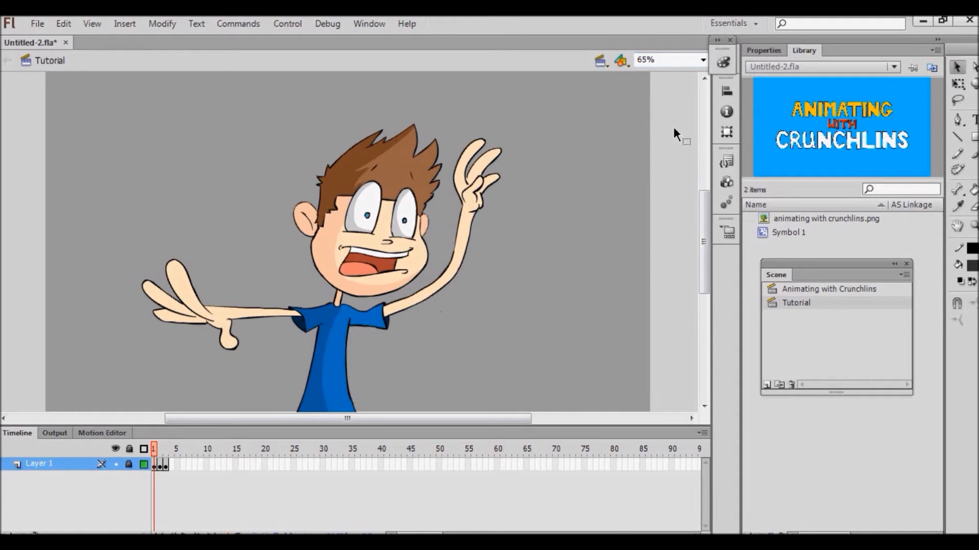
mouse_move(633, 209)
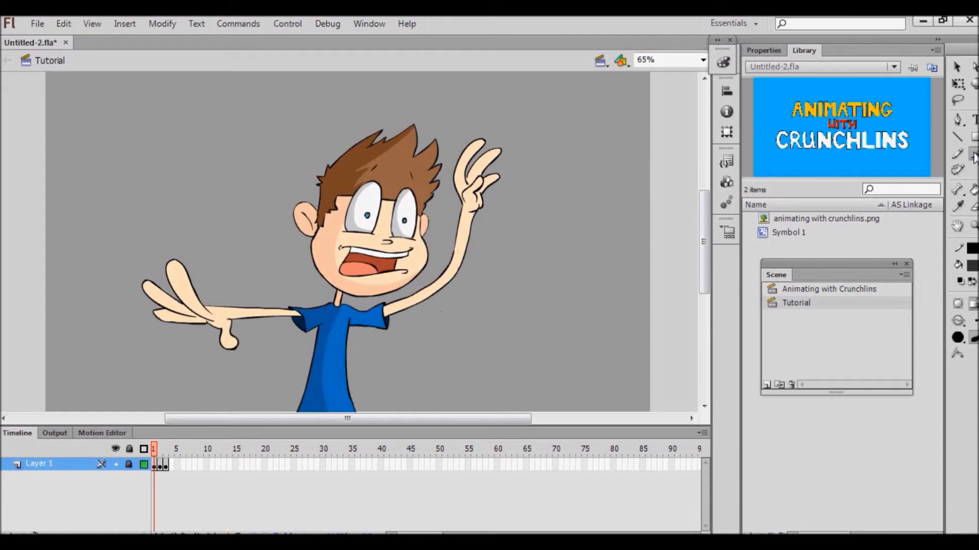
mouse_move(972, 154)
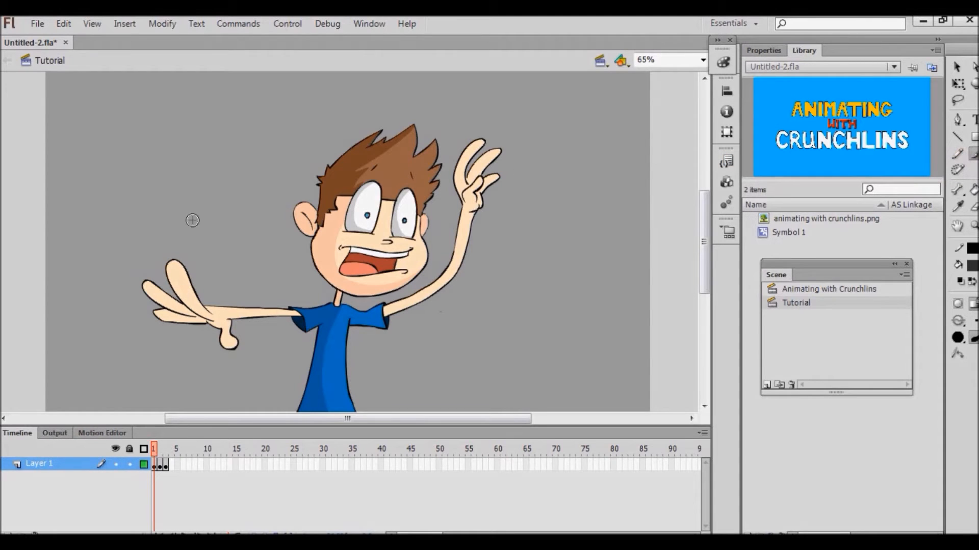
mouse_move(362, 197)
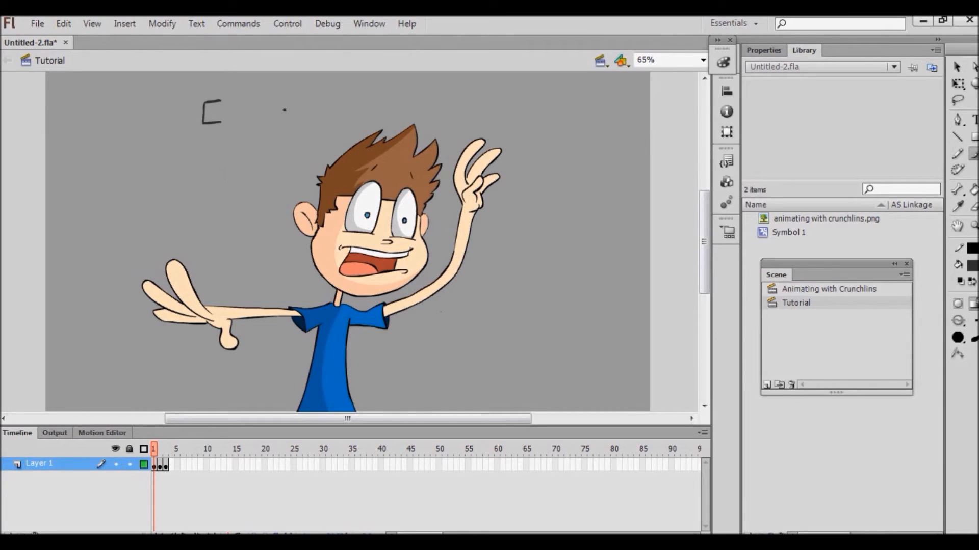
left_click_drag(250, 81, 271, 144)
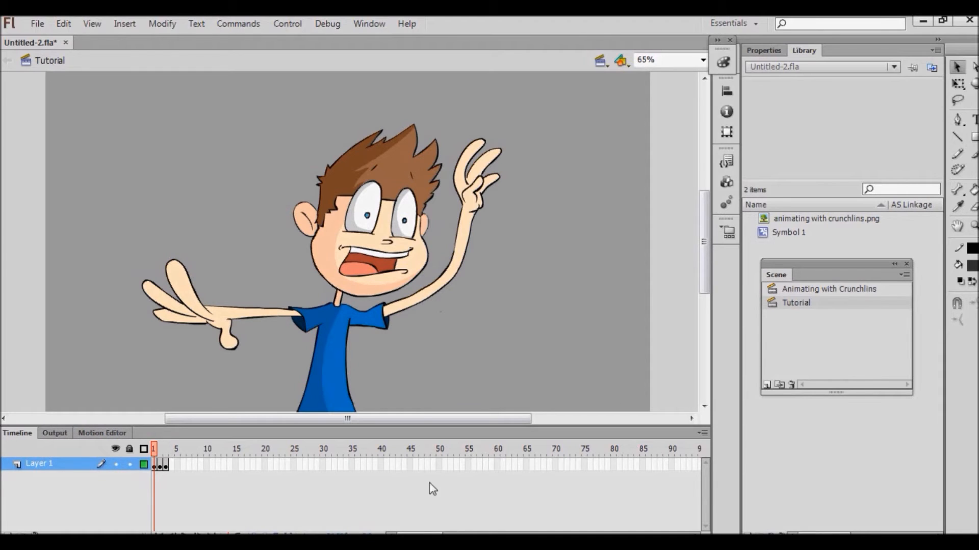
mouse_move(131, 469)
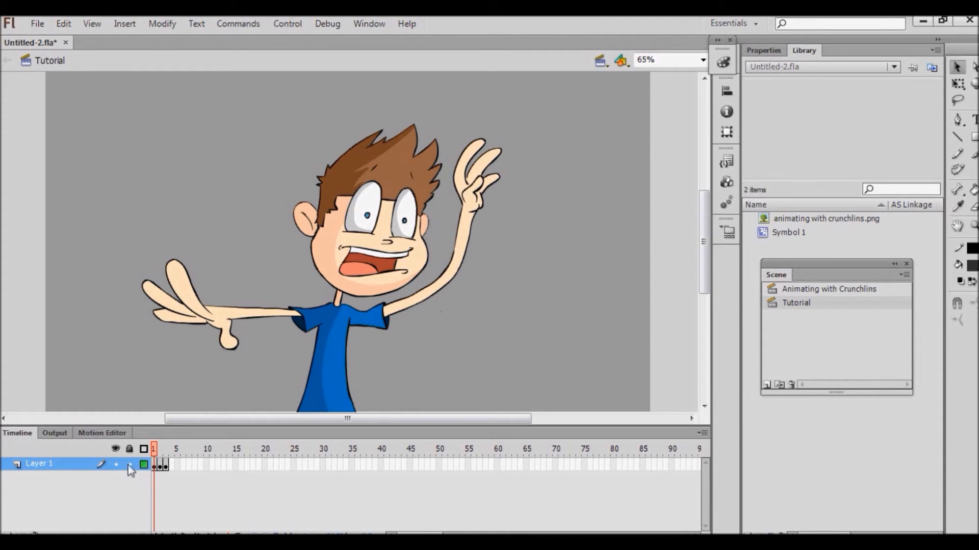
mouse_move(129, 489)
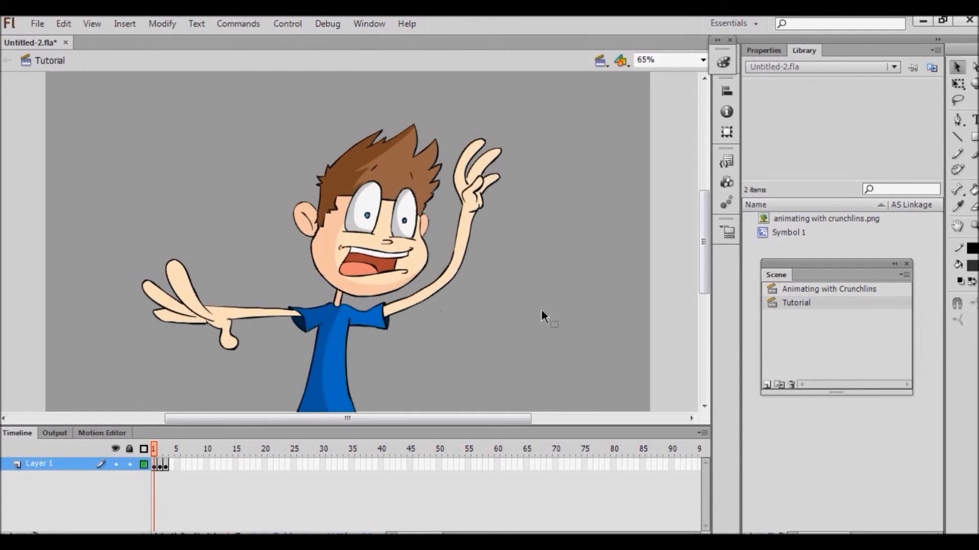
mouse_move(544, 330)
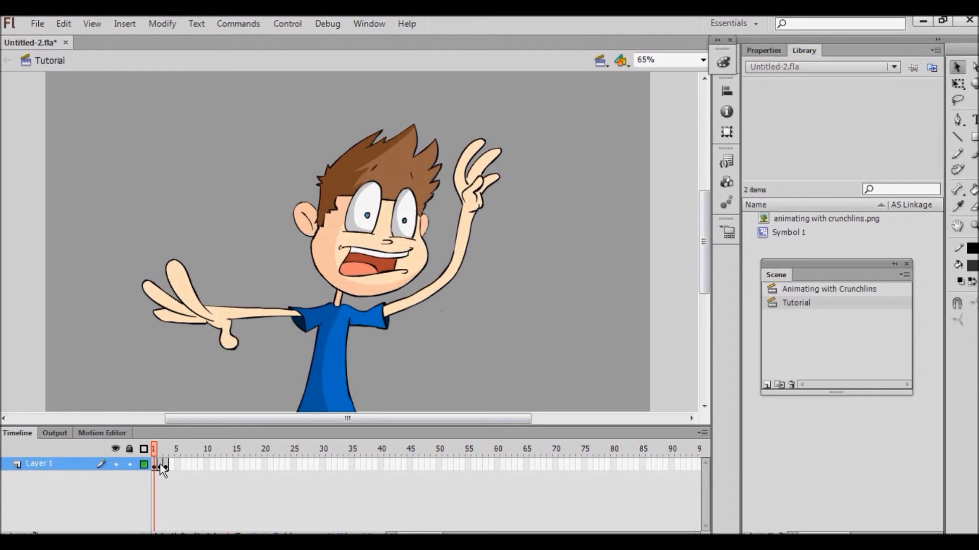
mouse_move(162, 465)
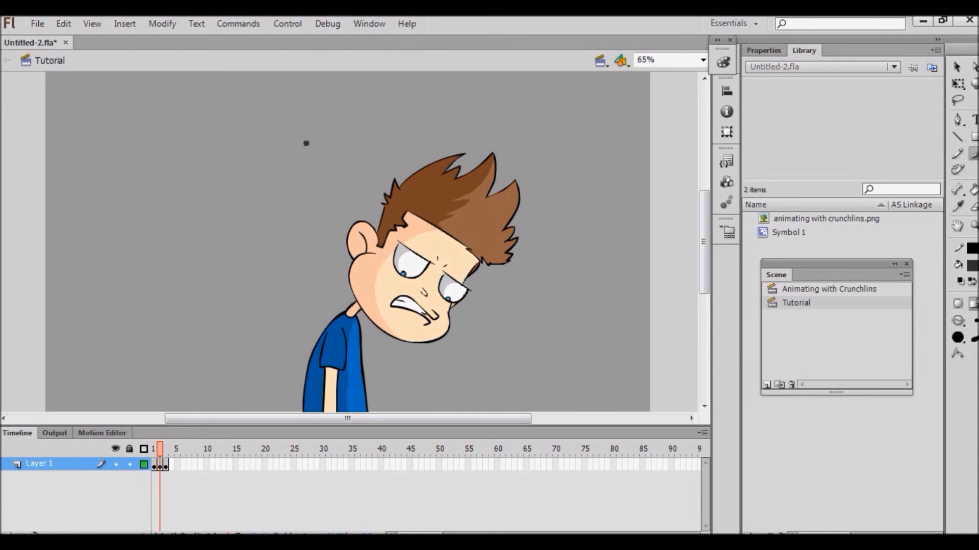
Return to frame 1 showing the arms-raised first pose.
left_click(154, 448)
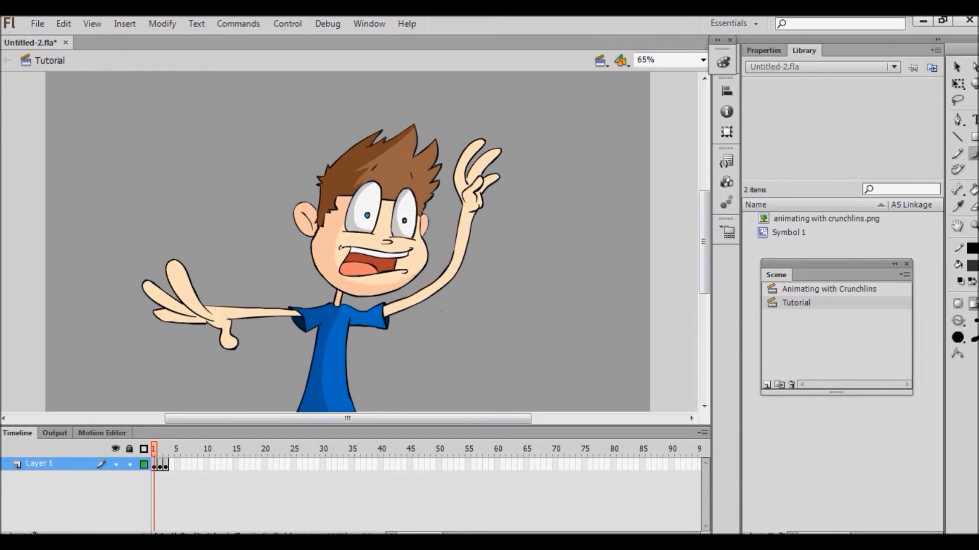
mouse_move(249, 531)
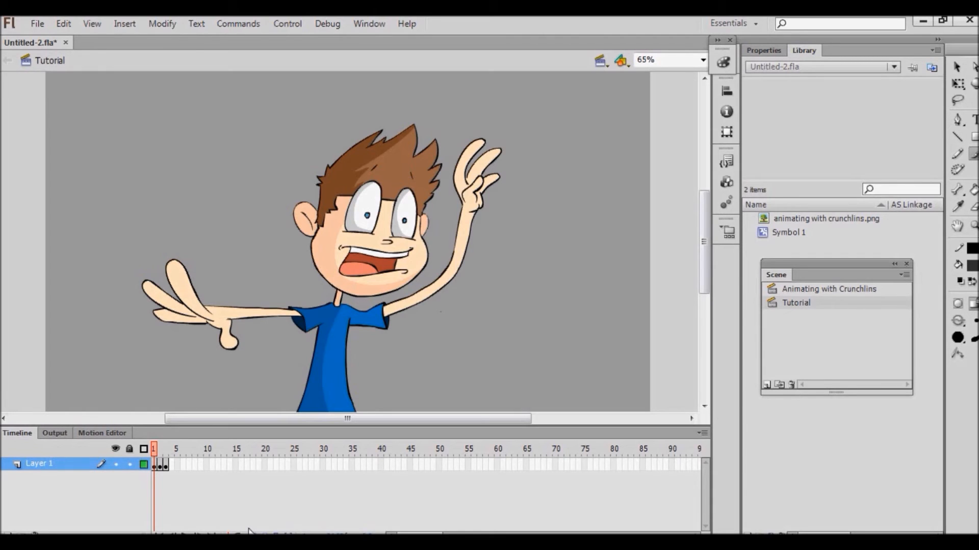
mouse_move(963, 209)
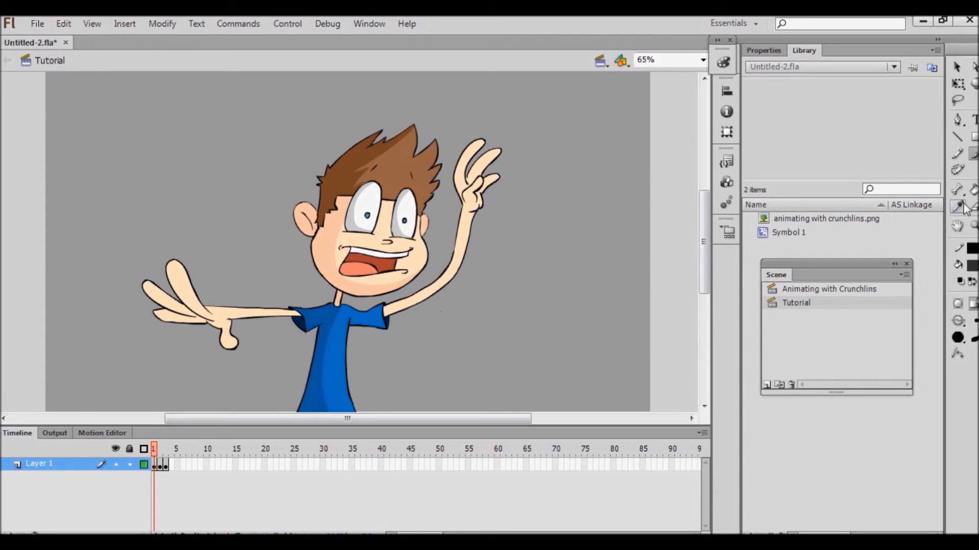
mouse_move(960, 207)
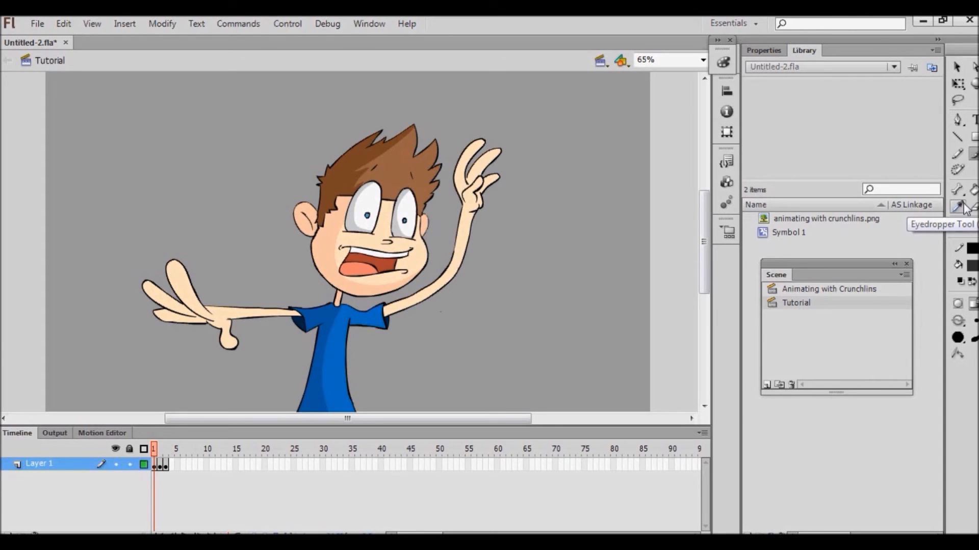
mouse_move(965, 209)
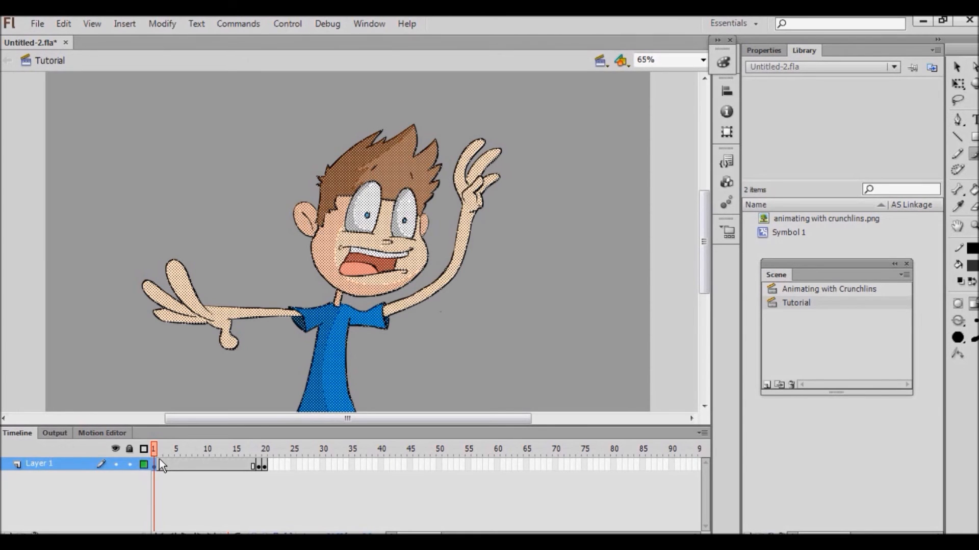
Select frame 10 on Layer 1, still showing the arms-raised pose.
left_click(207, 449)
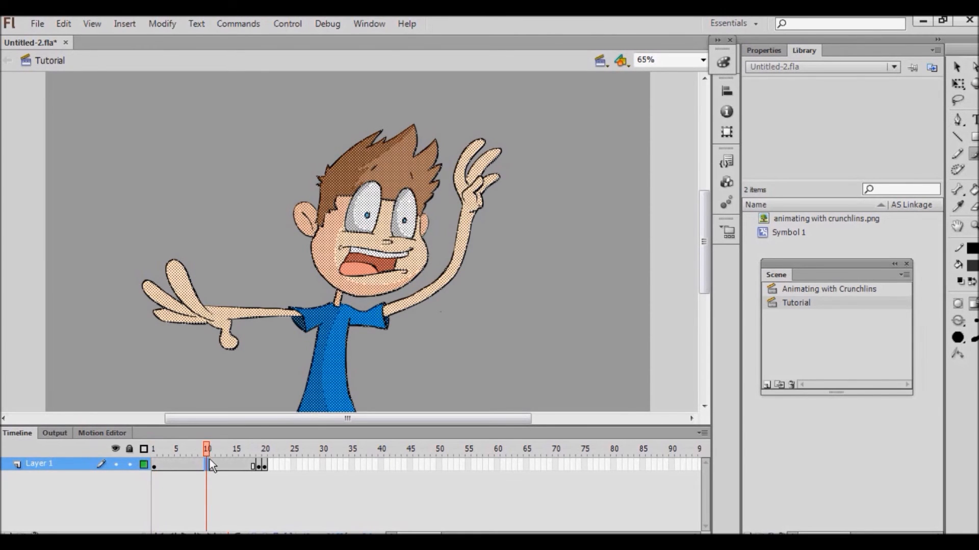
mouse_move(165, 482)
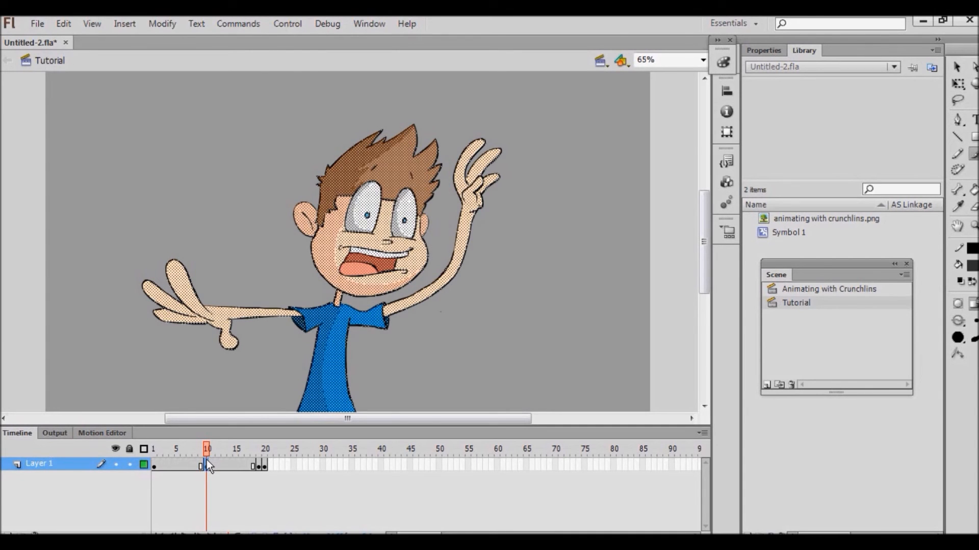
mouse_move(185, 469)
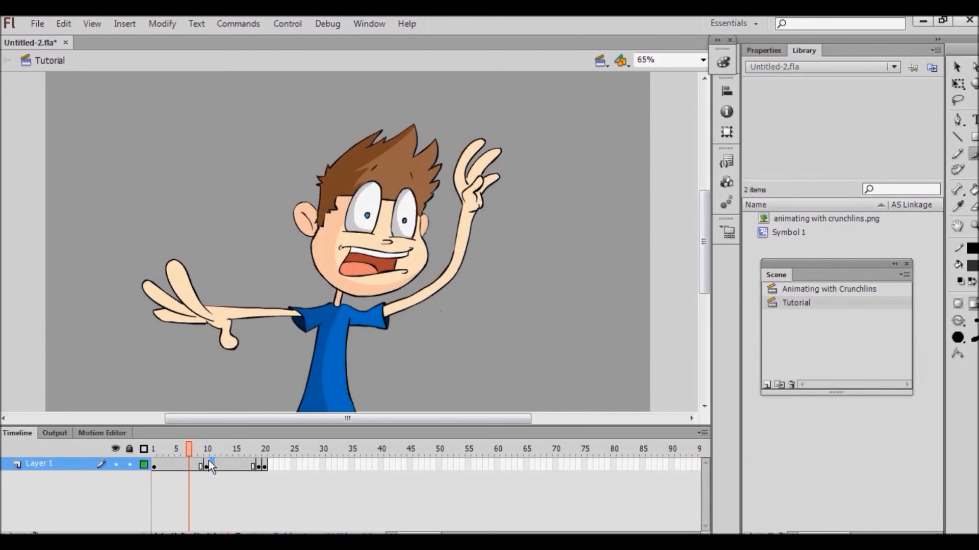
View the frame 10 keyframe with the black moustache and goatee.
left_click(211, 449)
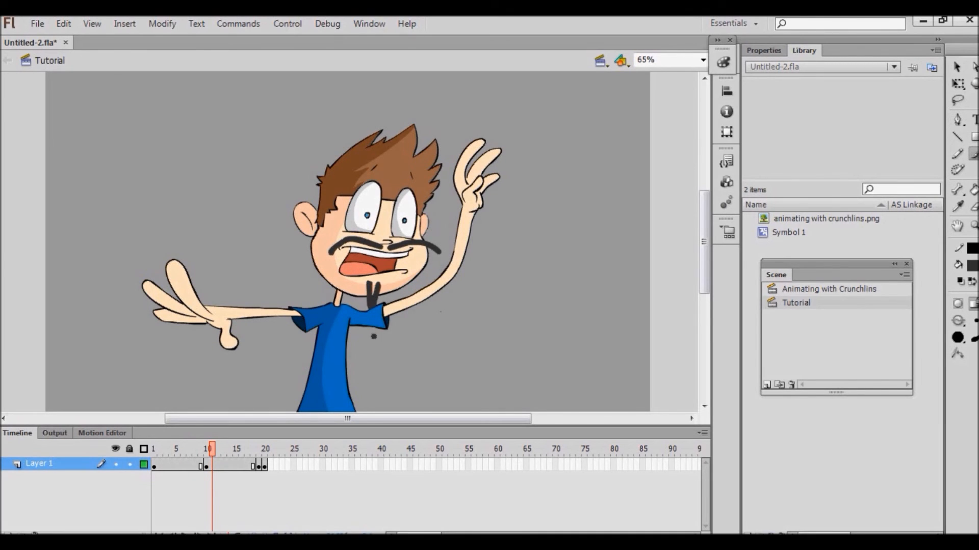
left_click(201, 449)
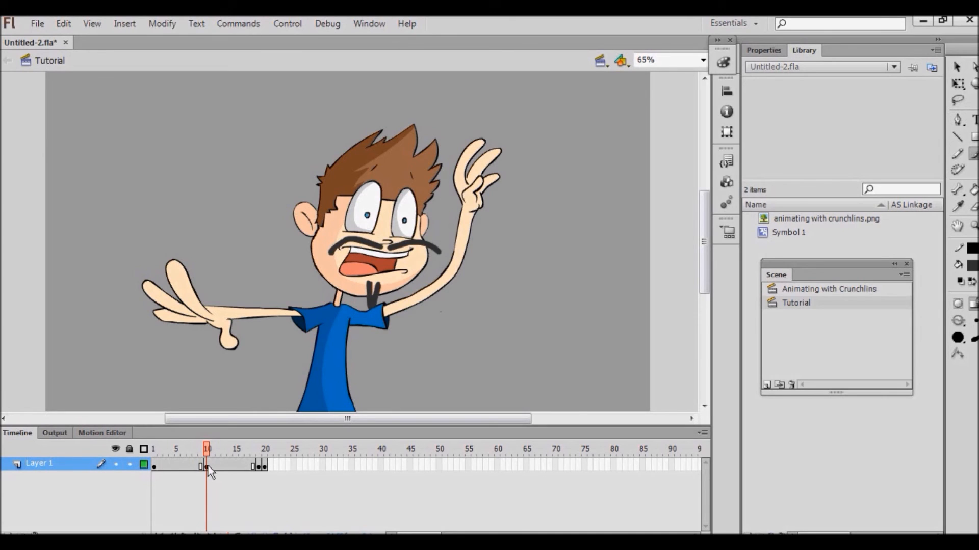
mouse_move(243, 499)
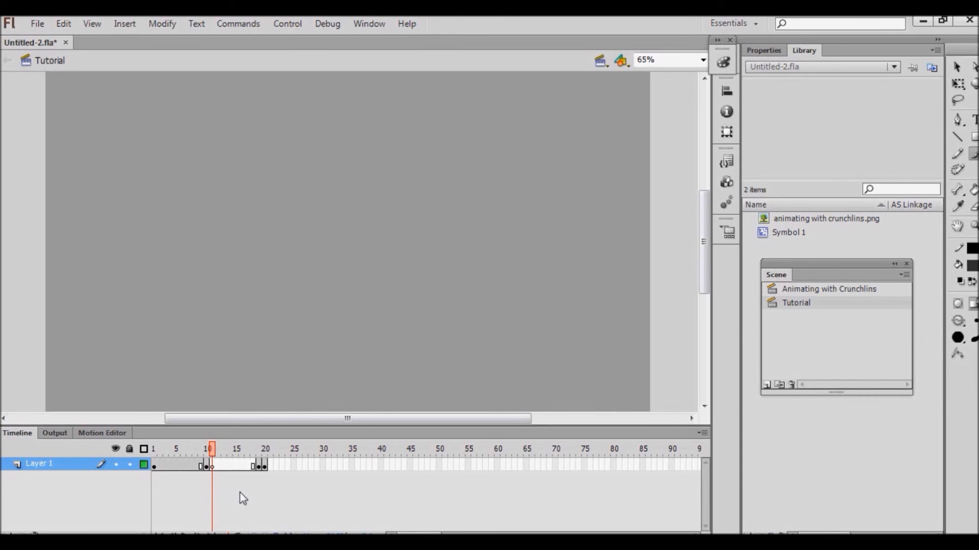
Flip between the moustache frame and the doodled-face keyframe to compare them.
left_click(207, 449)
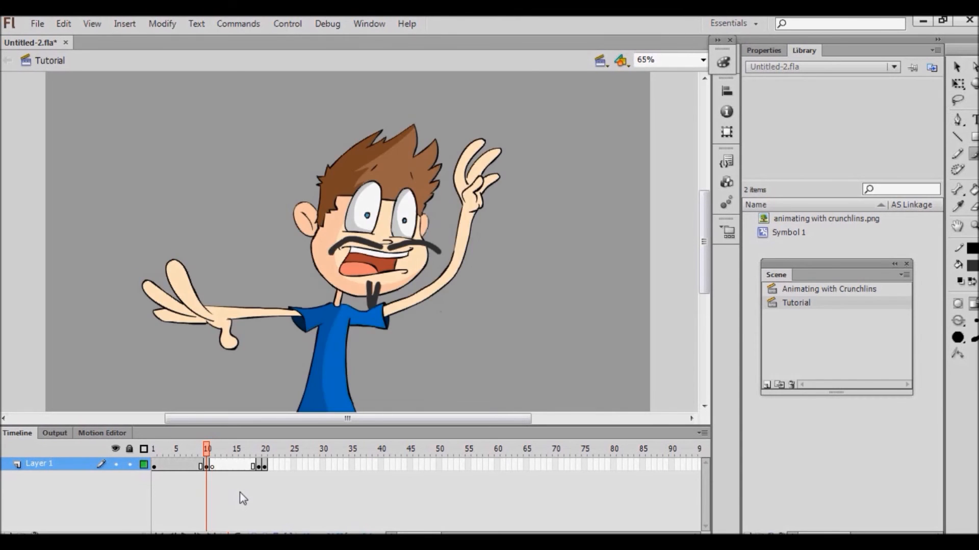
mouse_move(225, 469)
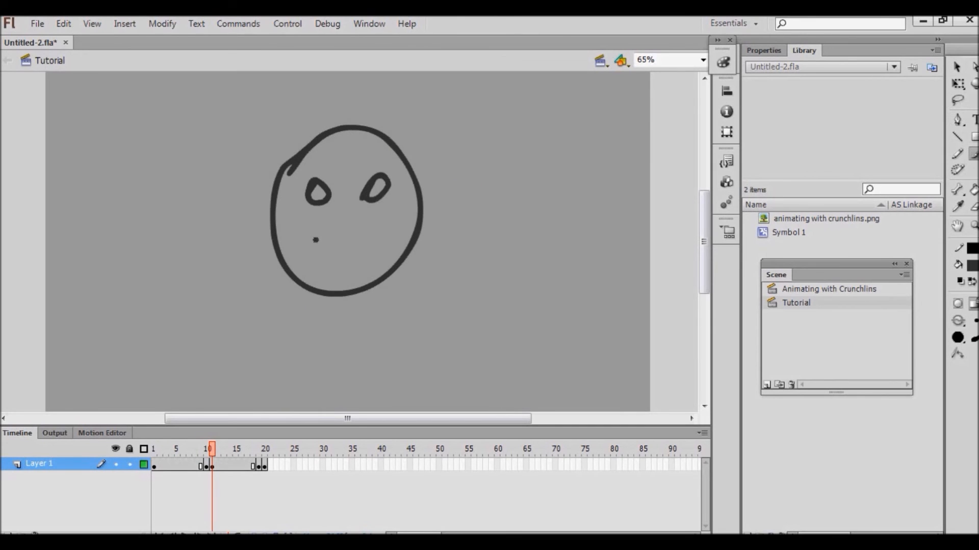
left_click(207, 449)
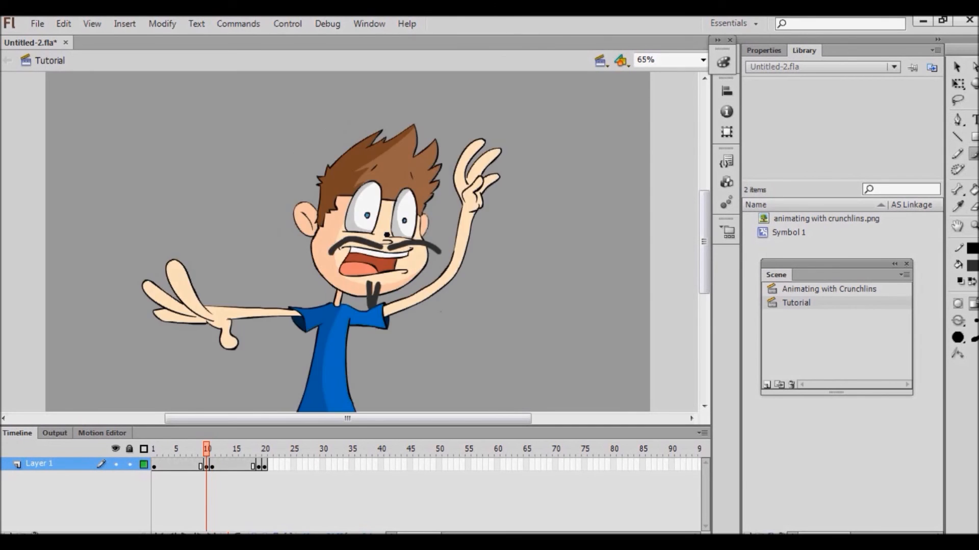
left_click(211, 449)
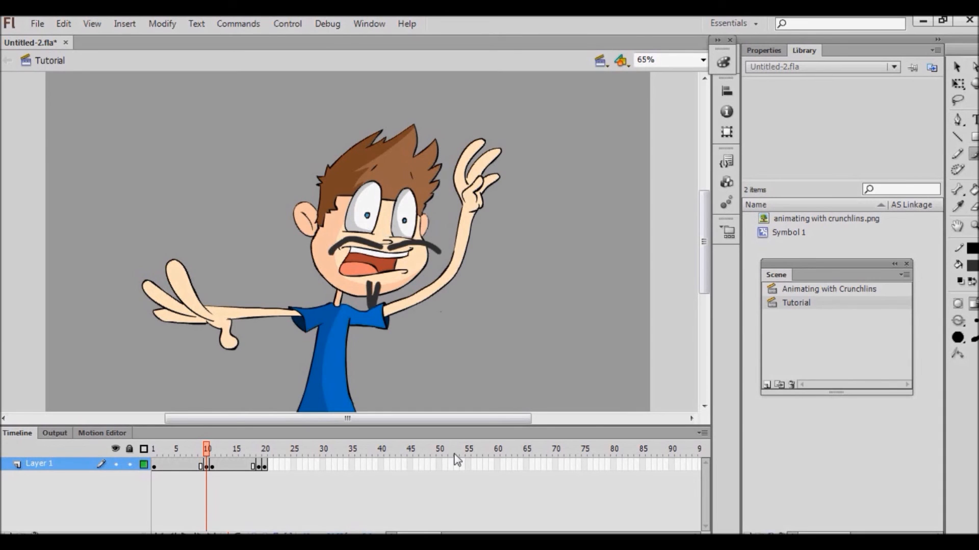
Show the smiley-face frame, then return to the moustache frame to compare.
left_click(211, 449)
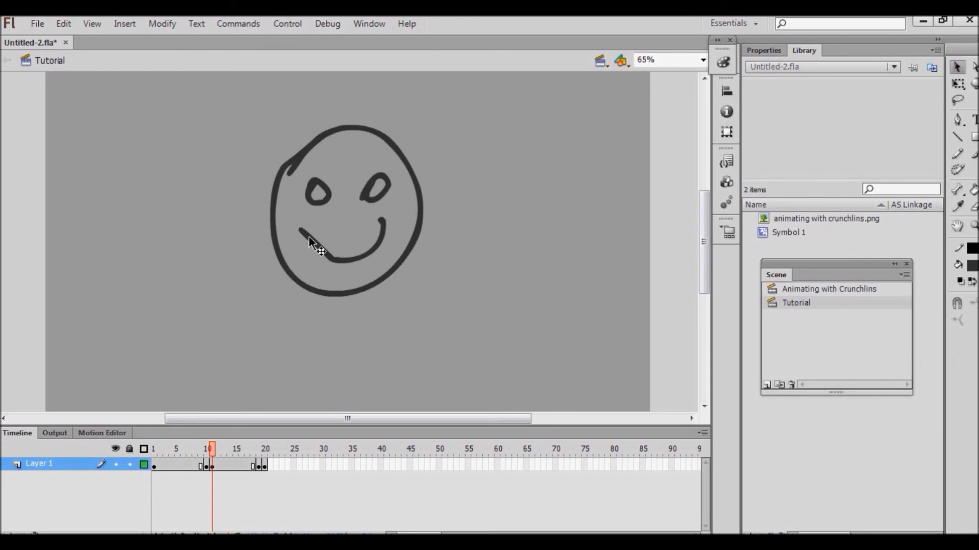
left_click(207, 449)
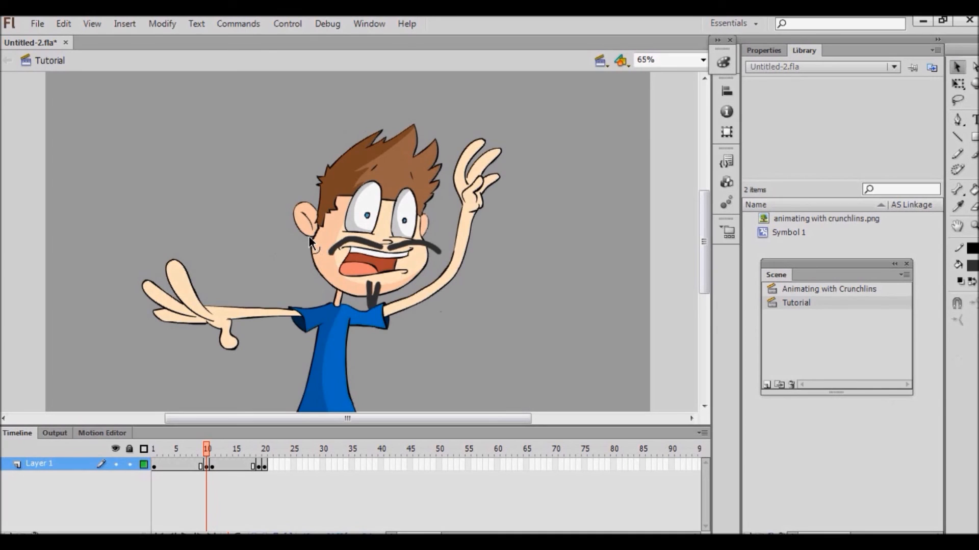